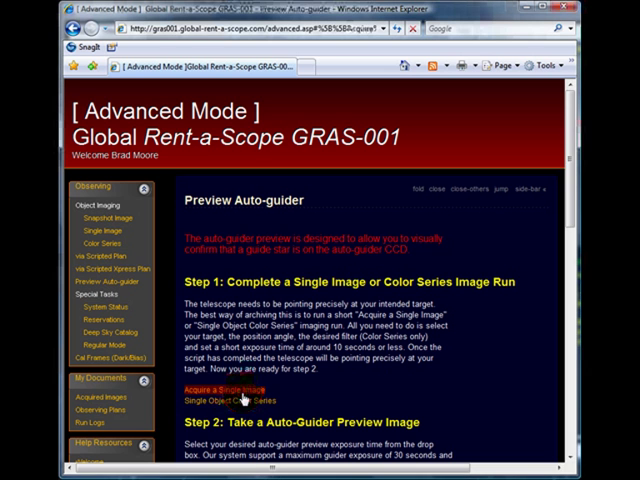
- Acquire a 10-second single image of target M16 after fetching its coordinates
click(220, 388)
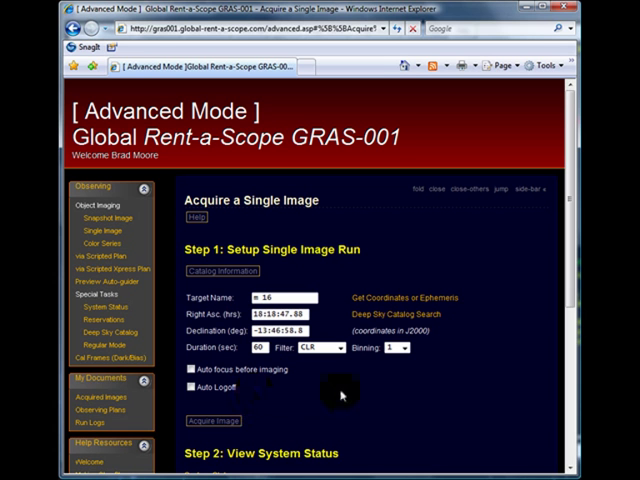
mouse_move(308, 376)
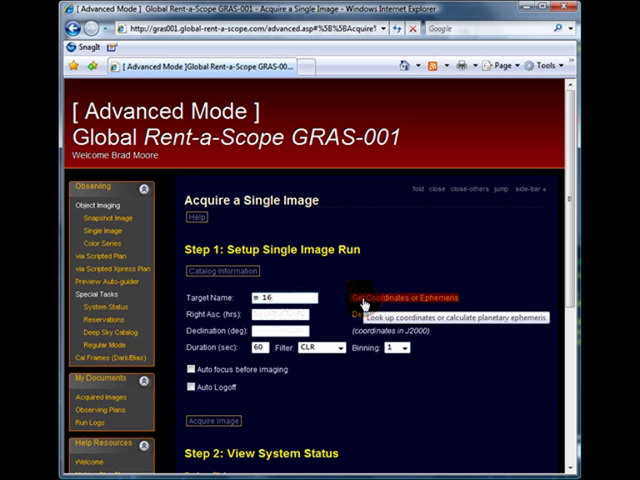
click(402, 298)
text(10)
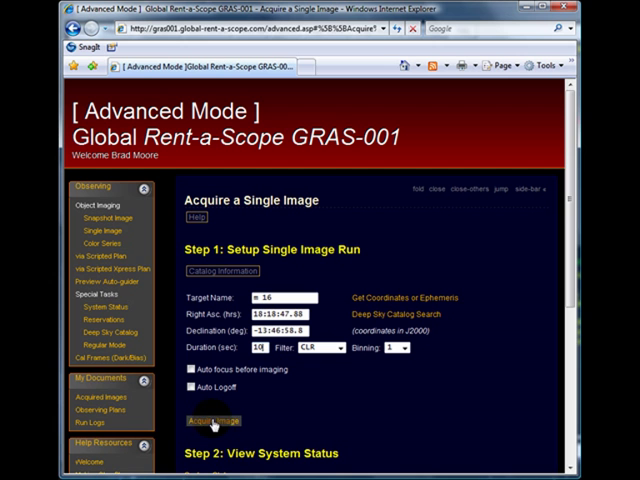
mouse_move(216, 422)
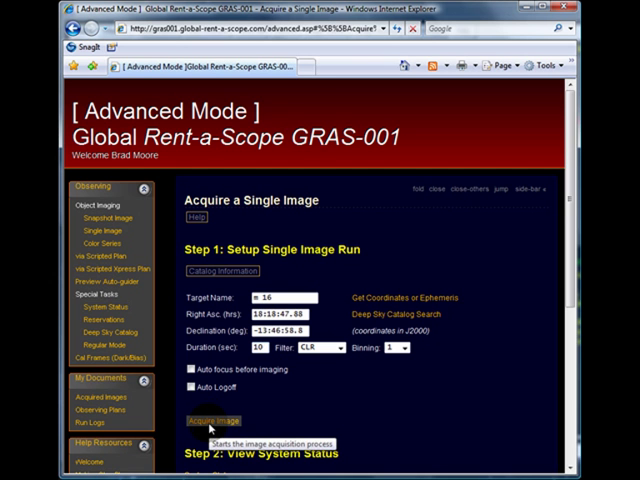
click(218, 420)
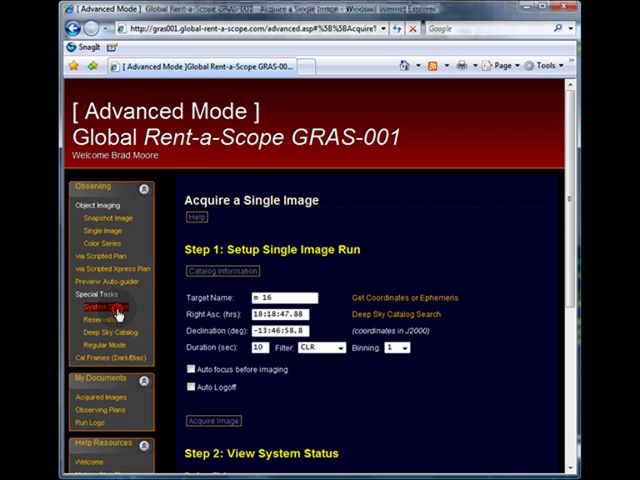
- Check the observatory and telescope status, then go to the auto-guider preview page
click(112, 308)
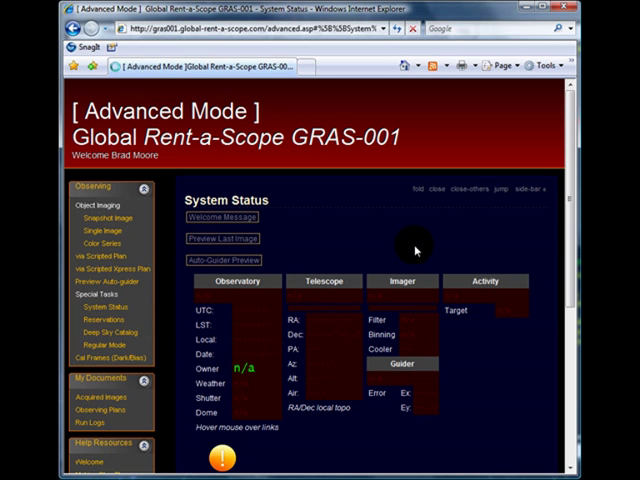
mouse_move(412, 244)
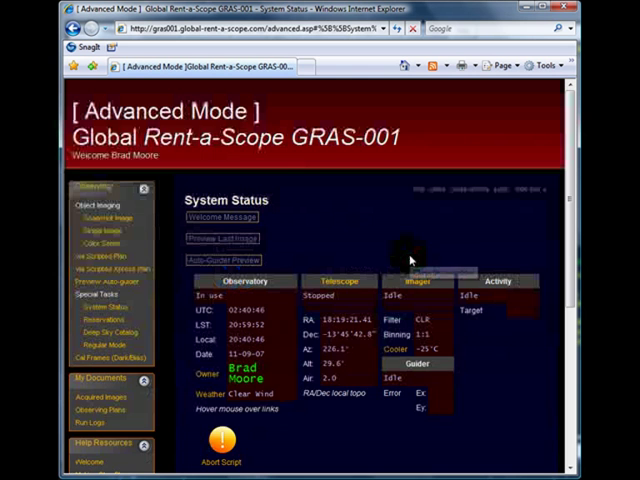
click(96, 288)
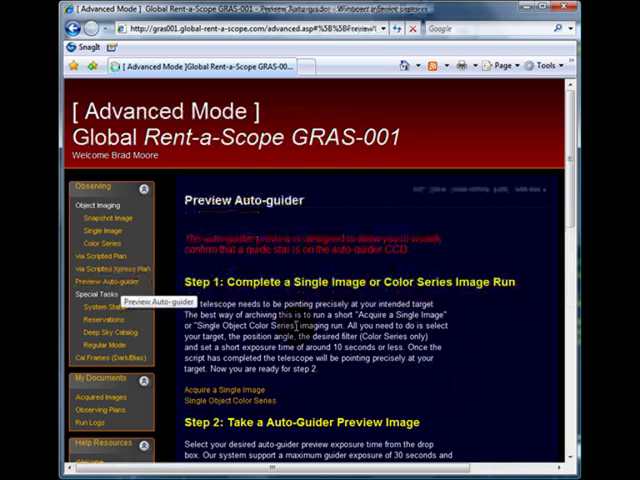
- Choose a 10-second exposure time for the auto-guider preview image
scroll(down, 3)
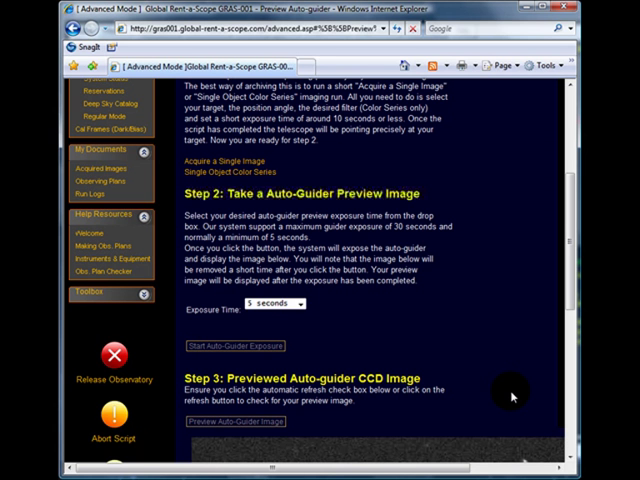
click(304, 304)
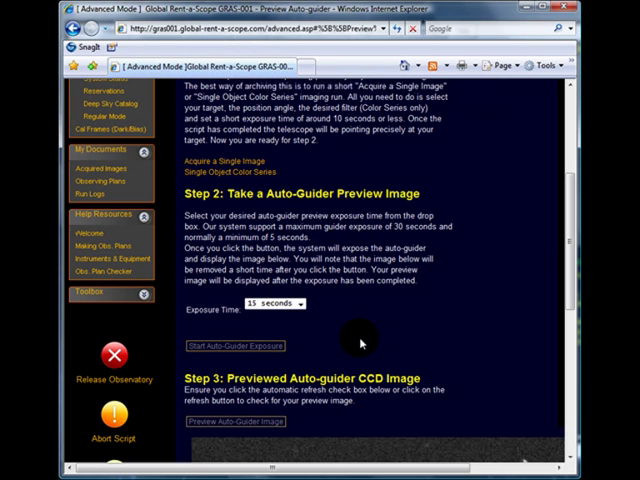
mouse_move(308, 356)
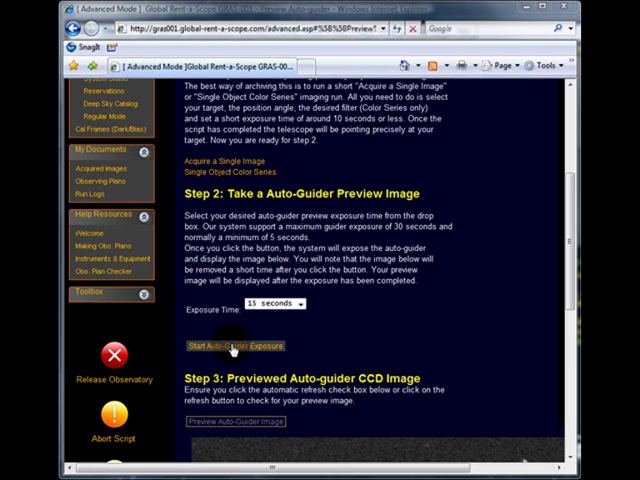
mouse_move(230, 344)
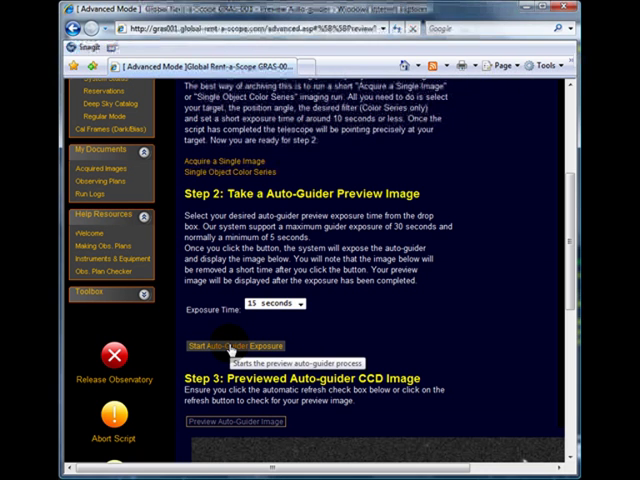
- Start the 10-second auto-guider preview exposure
click(232, 344)
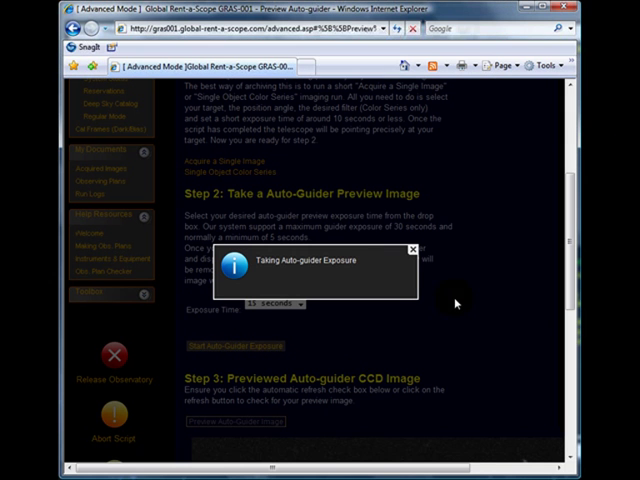
mouse_move(380, 272)
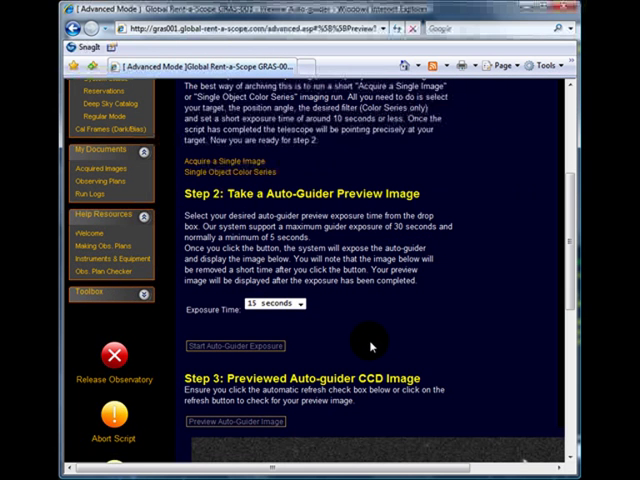
- Enable 10-second auto-refresh and reload until the new M16 star-field frame appears
scroll(down, 3)
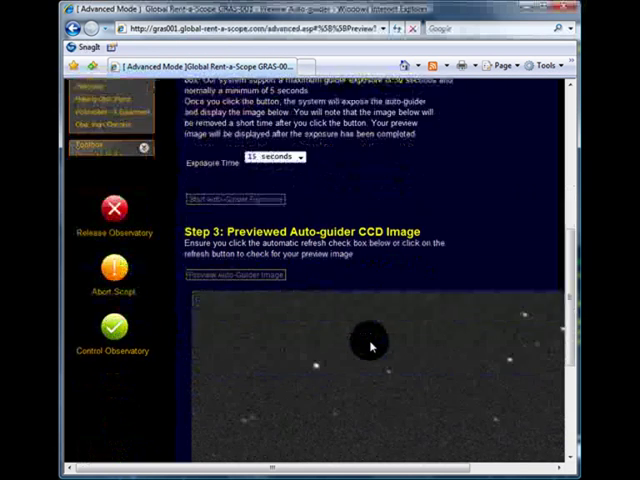
scroll(down, 3)
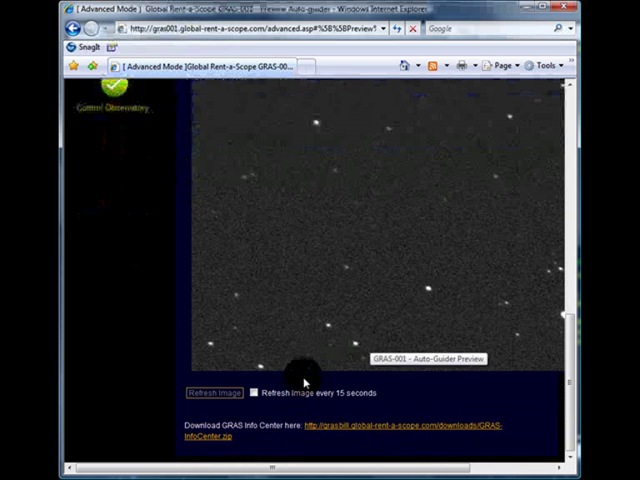
click(258, 392)
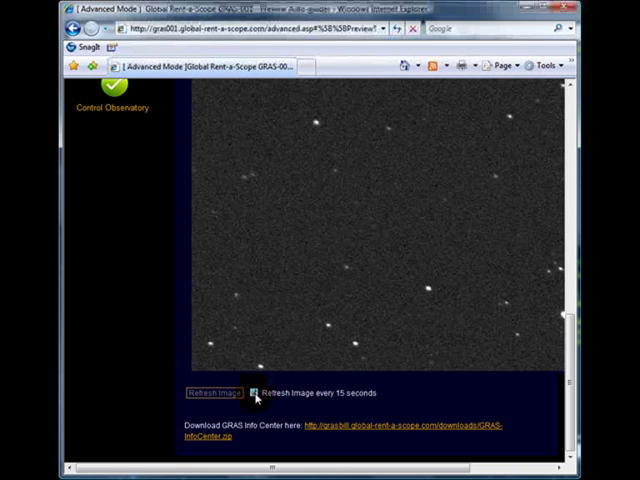
click(212, 392)
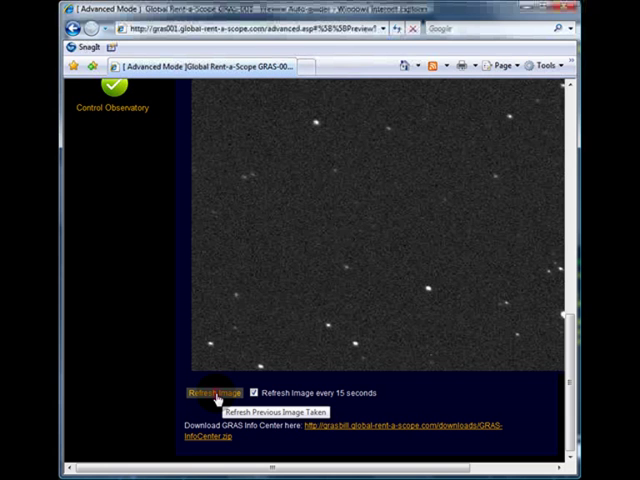
click(214, 392)
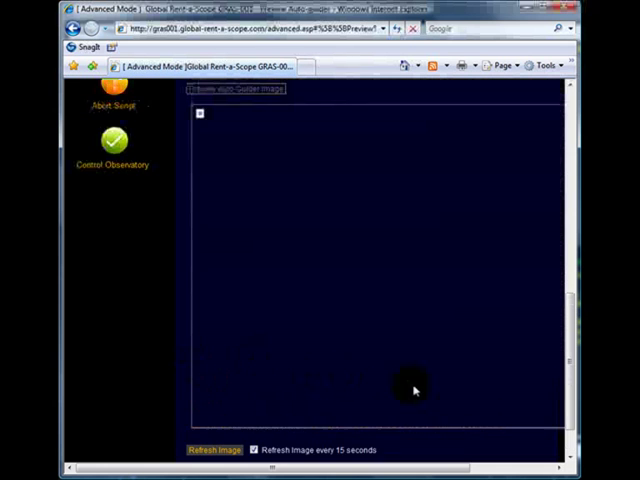
mouse_move(412, 388)
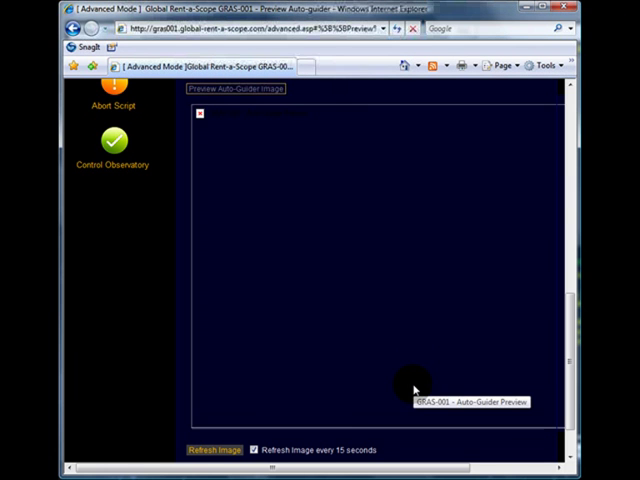
click(212, 450)
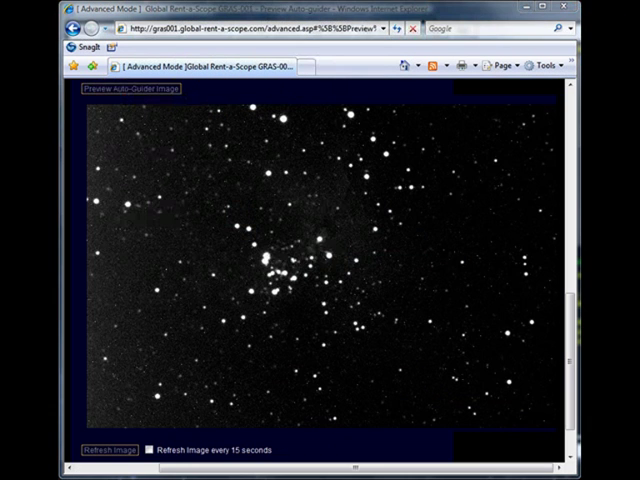